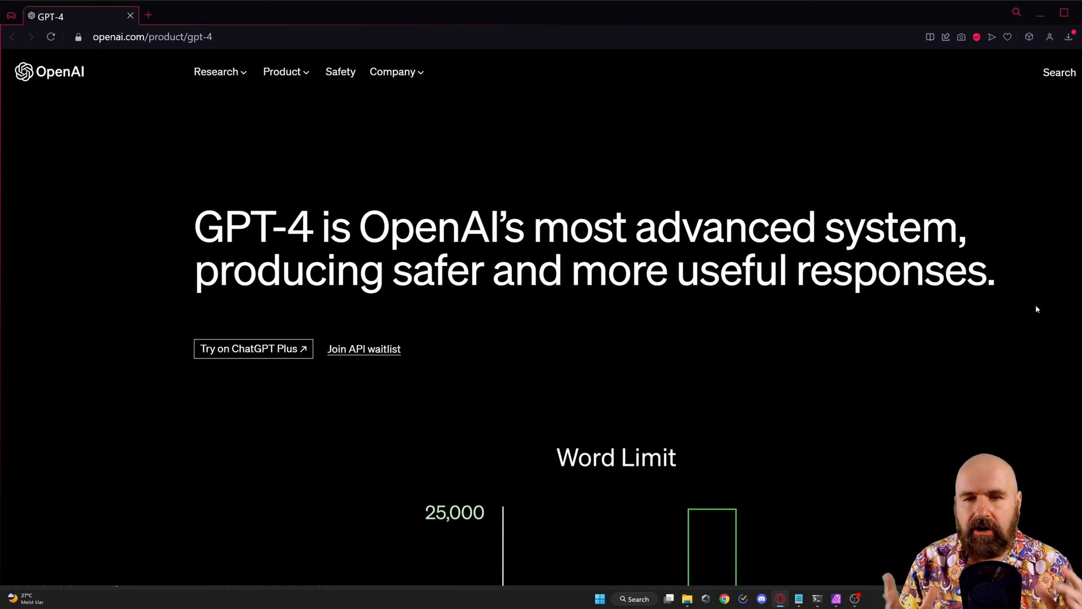
Scroll past the Word Limit chart to the visual input example with the ingredients photo.
scroll(down, 3)
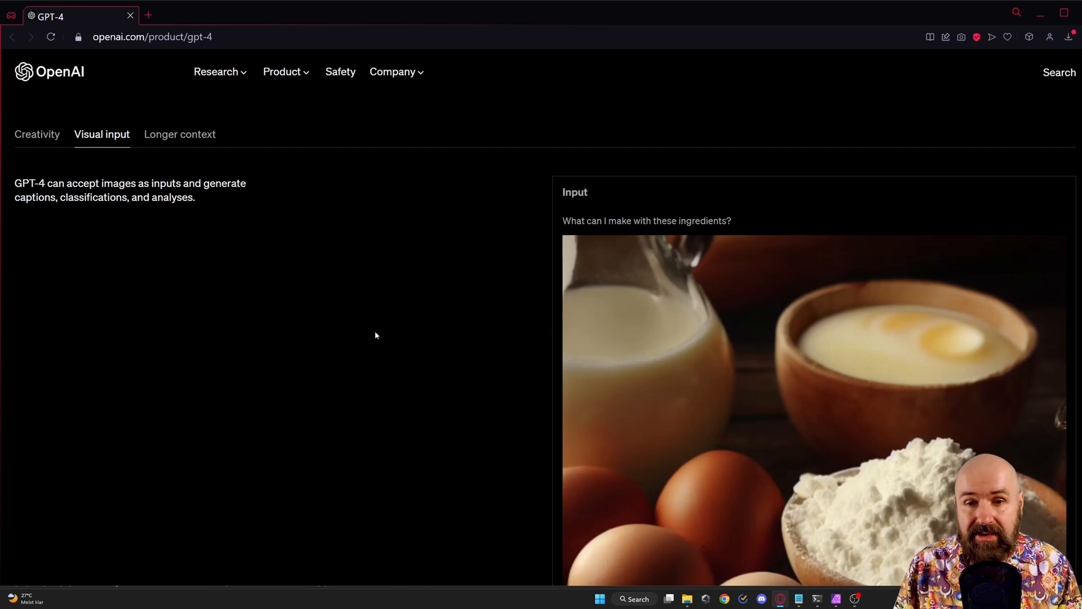
Scroll below the ingredients image to GPT-4's output listing possible dishes.
scroll(down, 3)
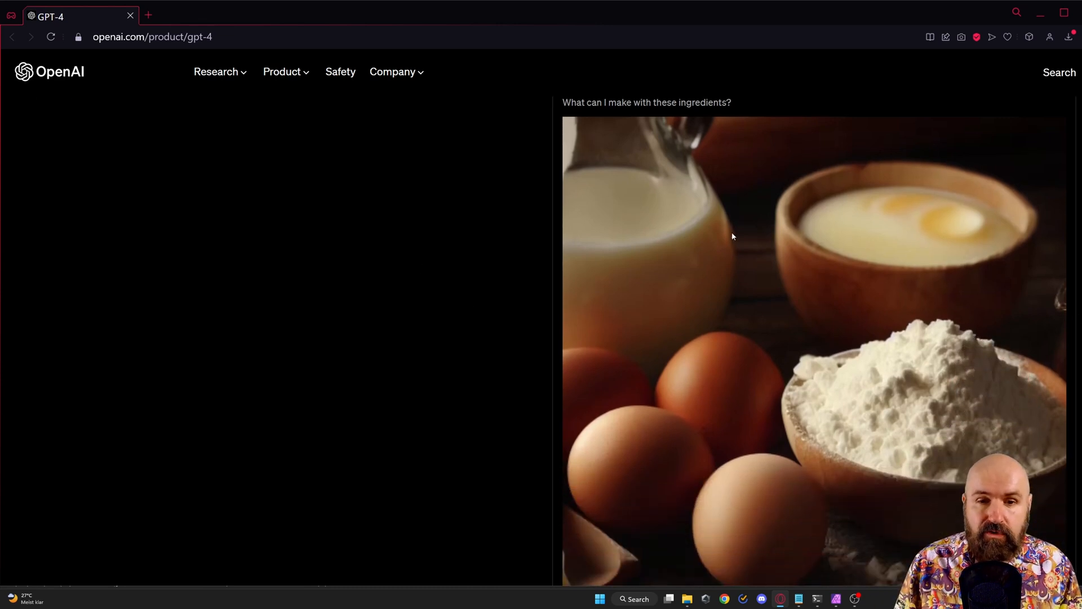
mouse_move(610, 307)
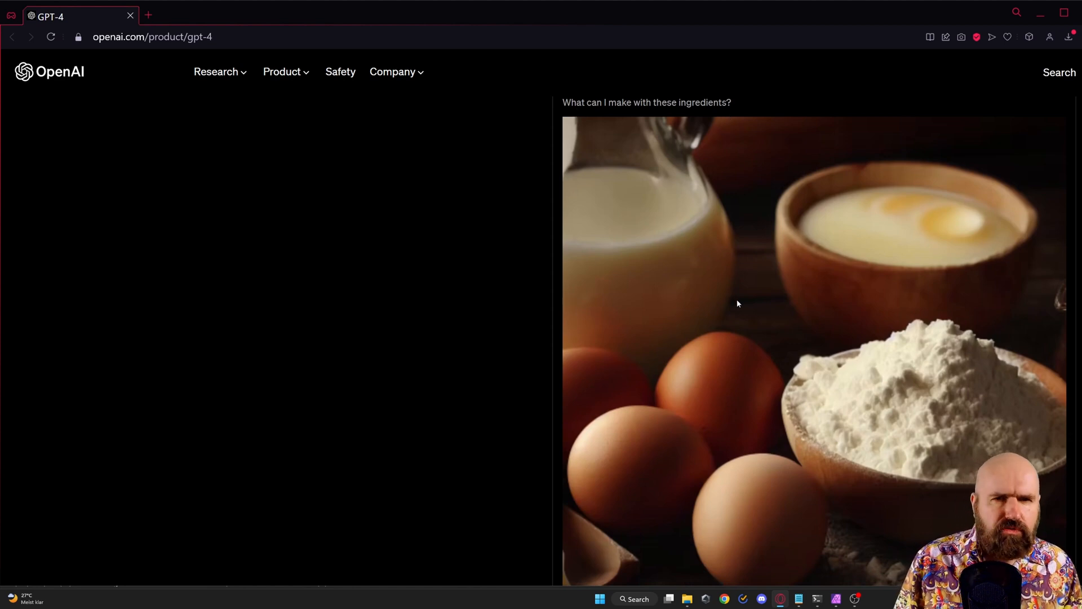
scroll(down, 3)
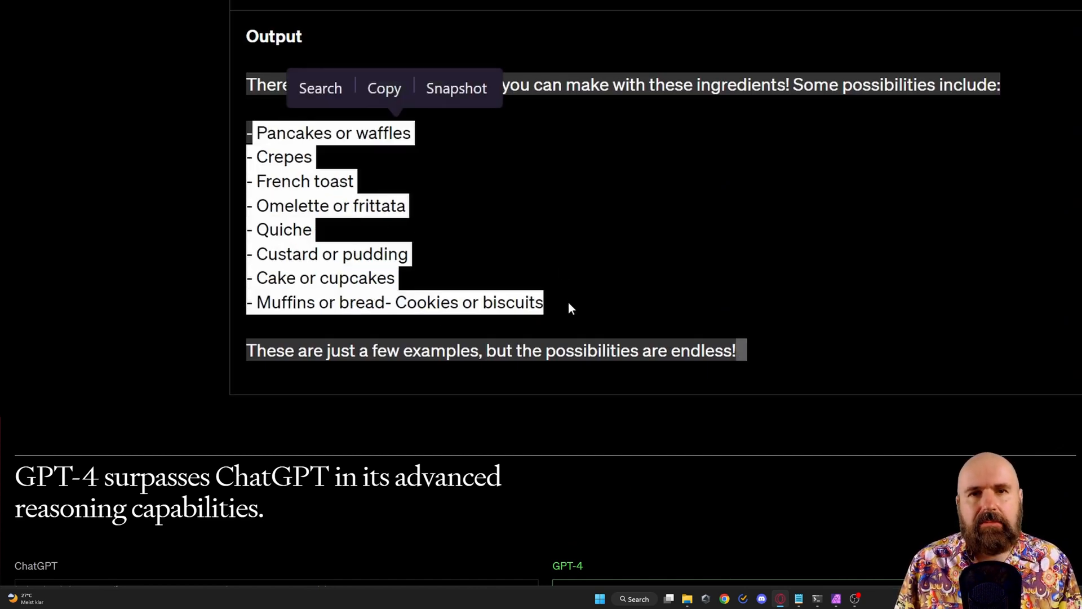
mouse_move(391, 232)
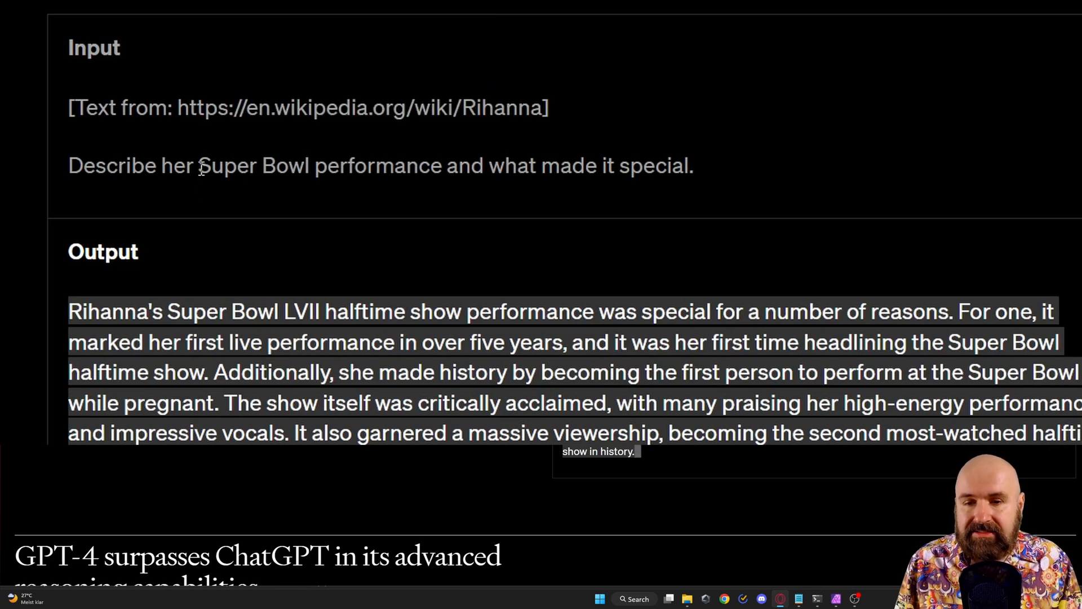
Highlight GPT-4's answer describing Rihanna's Super Bowl halftime performance.
drag(198, 165, 440, 165)
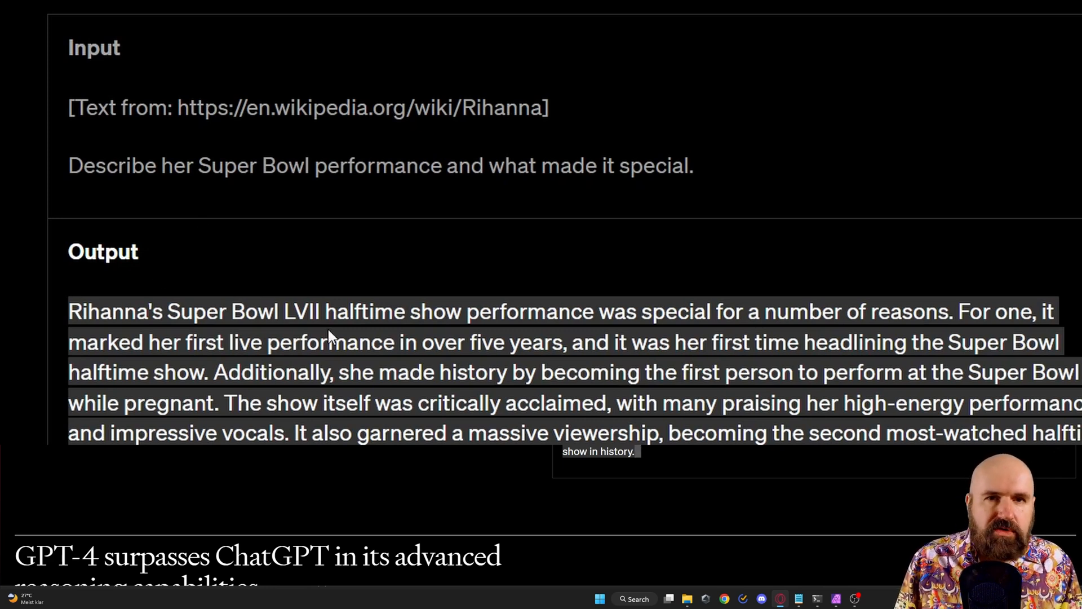
mouse_move(166, 401)
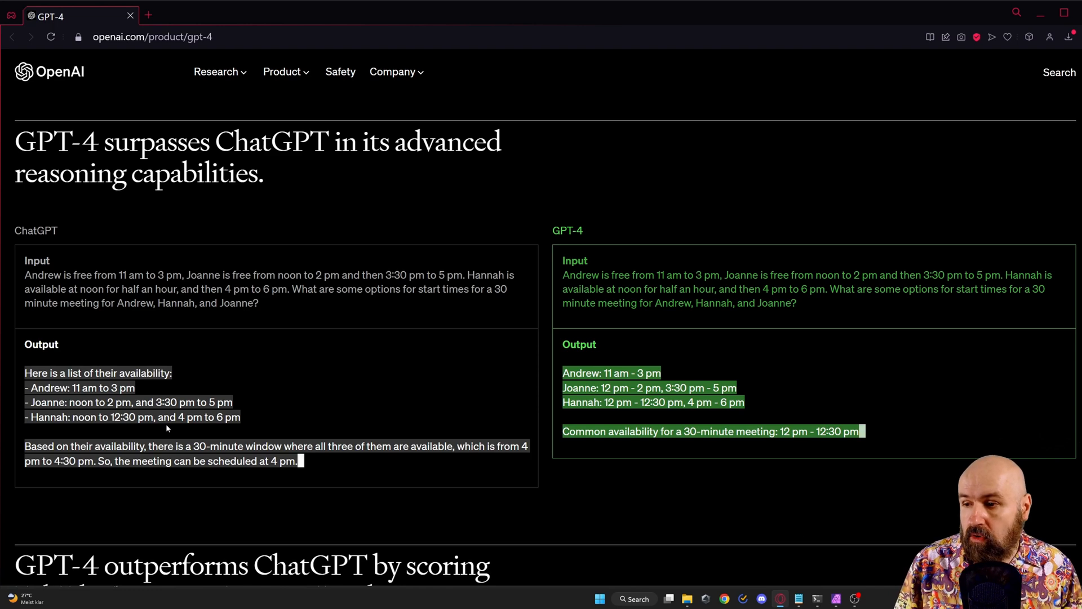
Select GPT-4's common meeting time answer, then dismiss the selection.
double_click(36, 230)
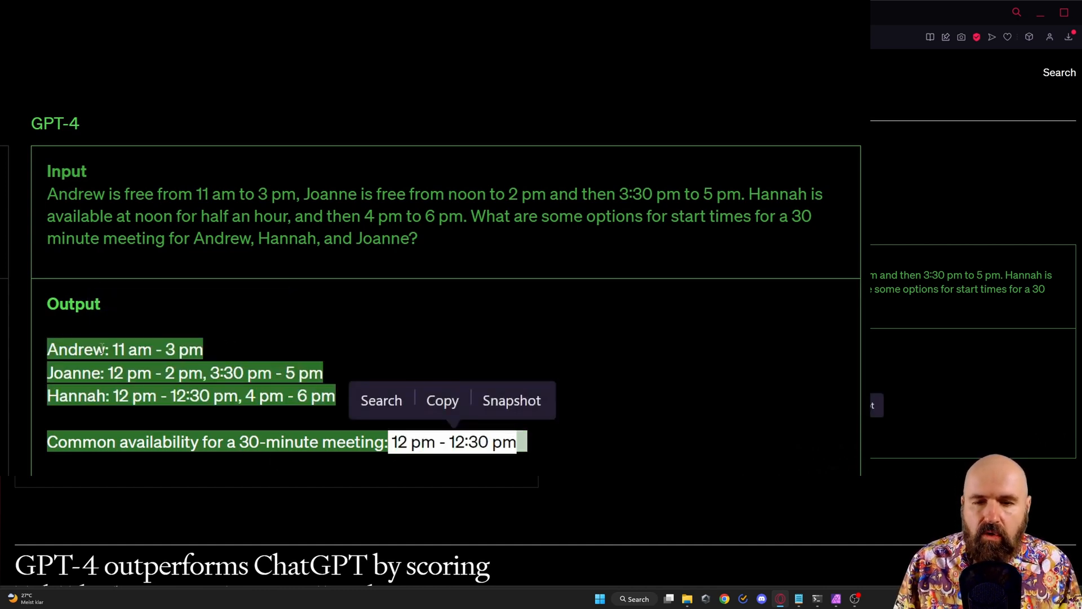
click(146, 279)
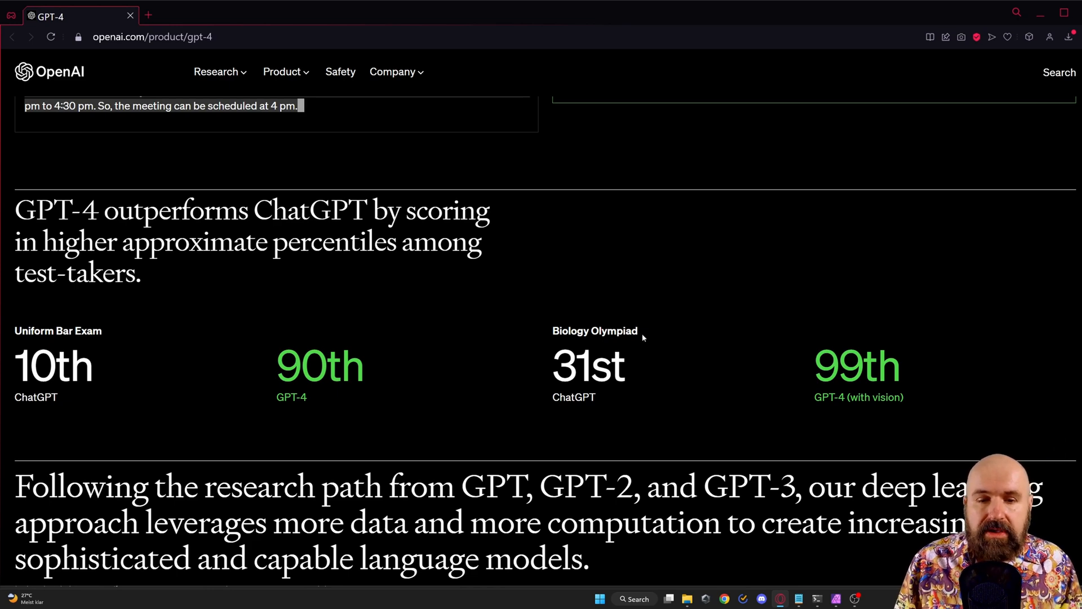
Scroll past the exam scores to the 'Built with GPT-4' section.
scroll(down, 3)
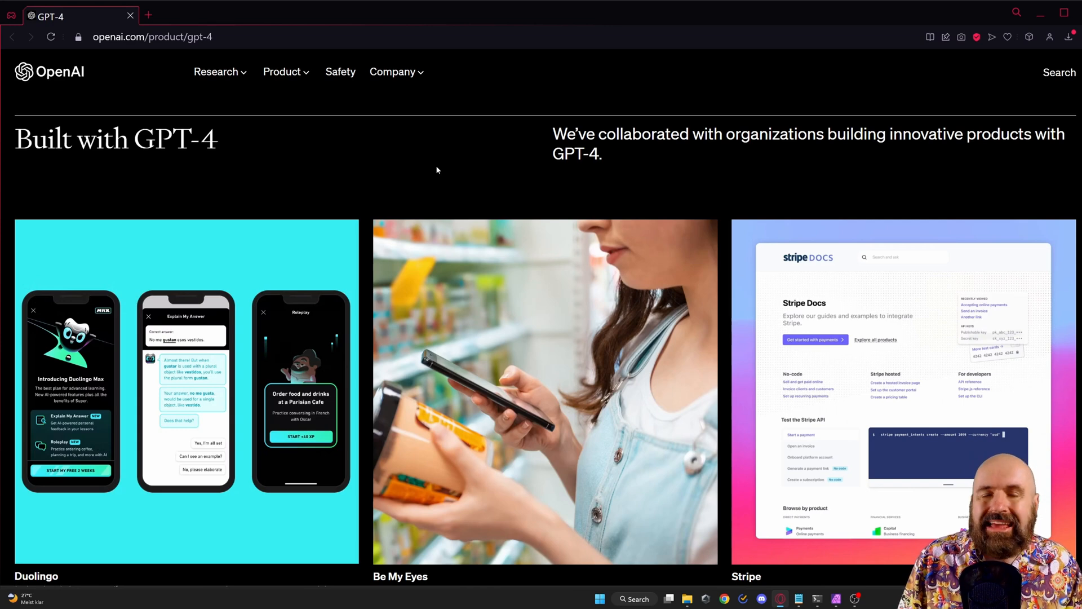
Scroll through the Duolingo, Be My Eyes and Stripe partner cards and their captions.
scroll(down, 3)
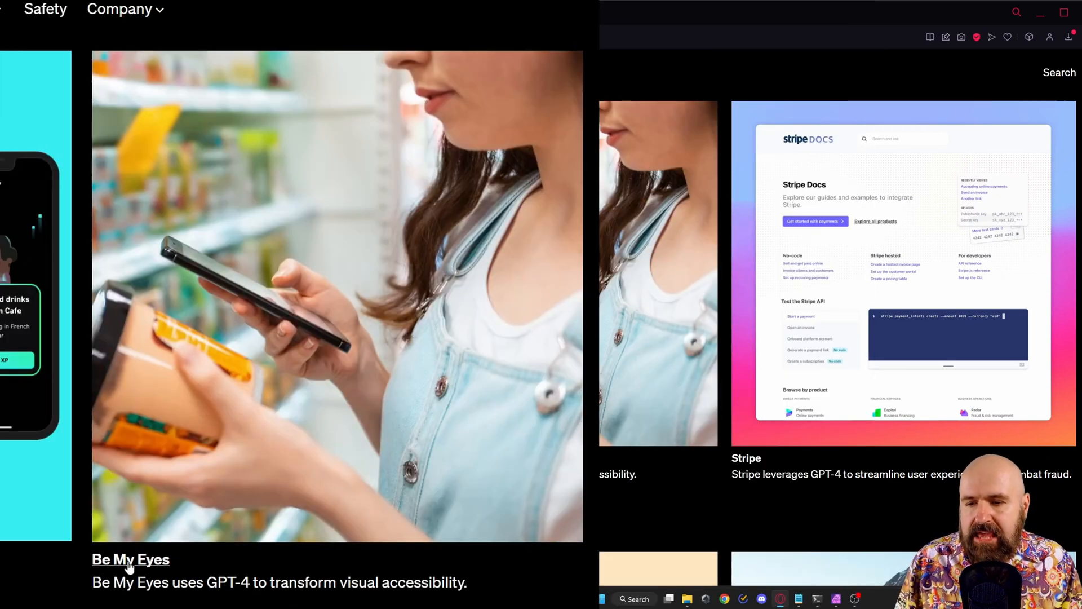
mouse_move(187, 267)
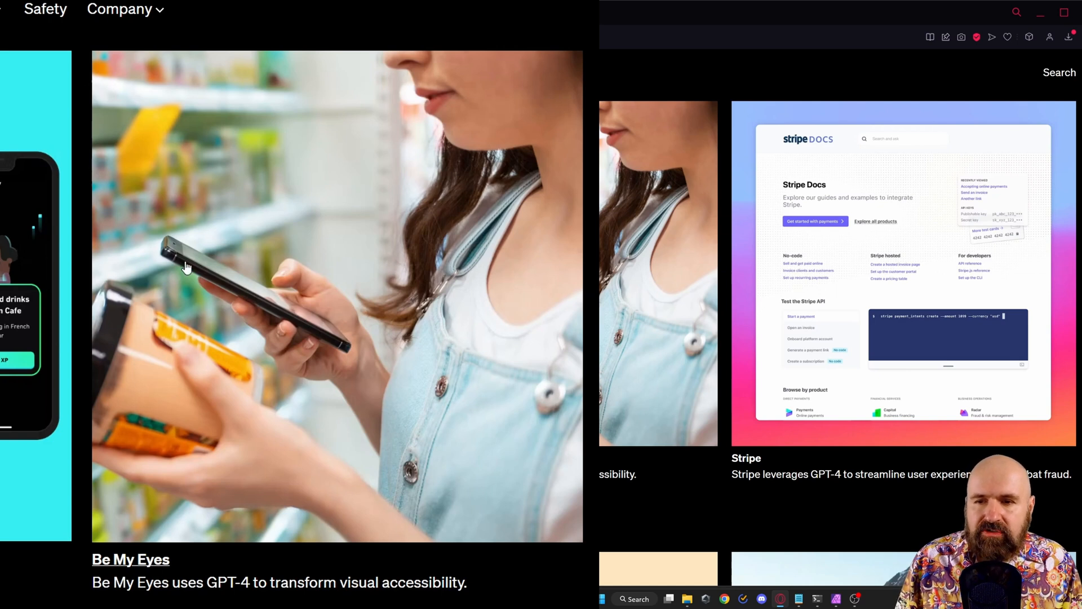
mouse_move(224, 470)
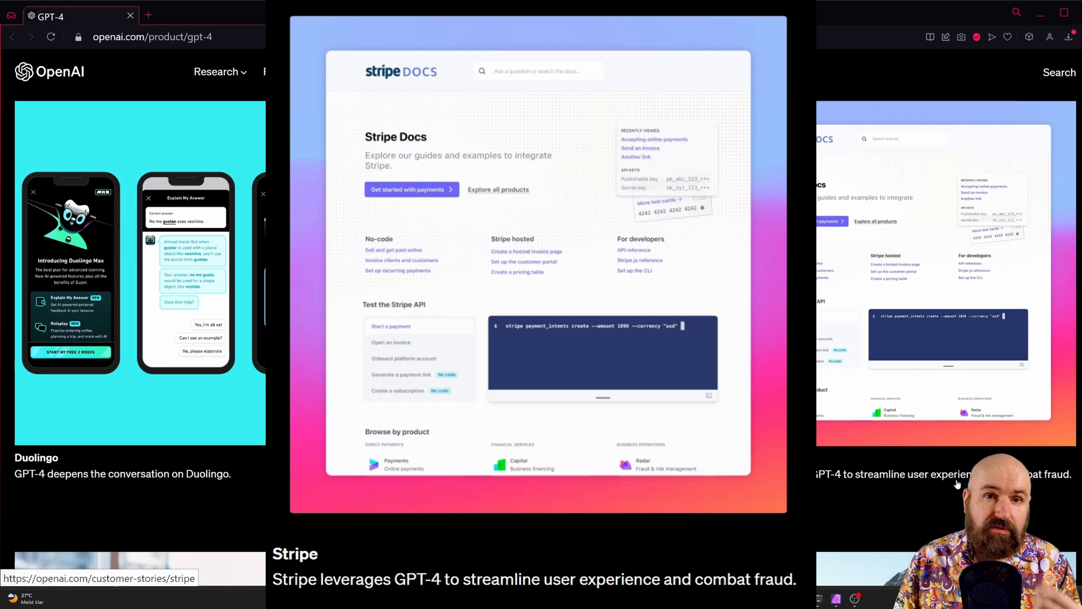
scroll(down, 3)
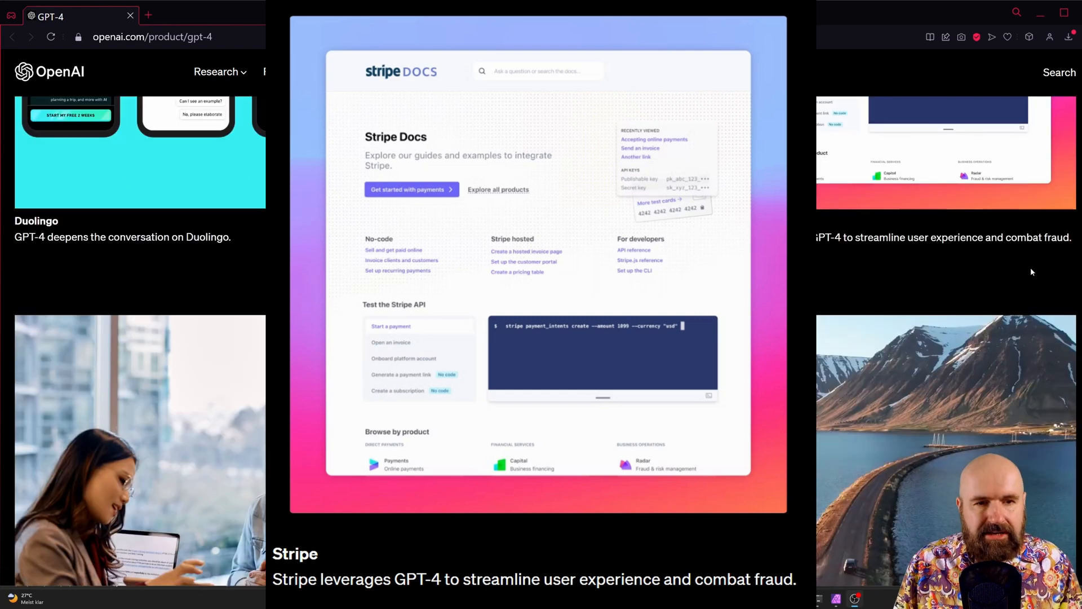